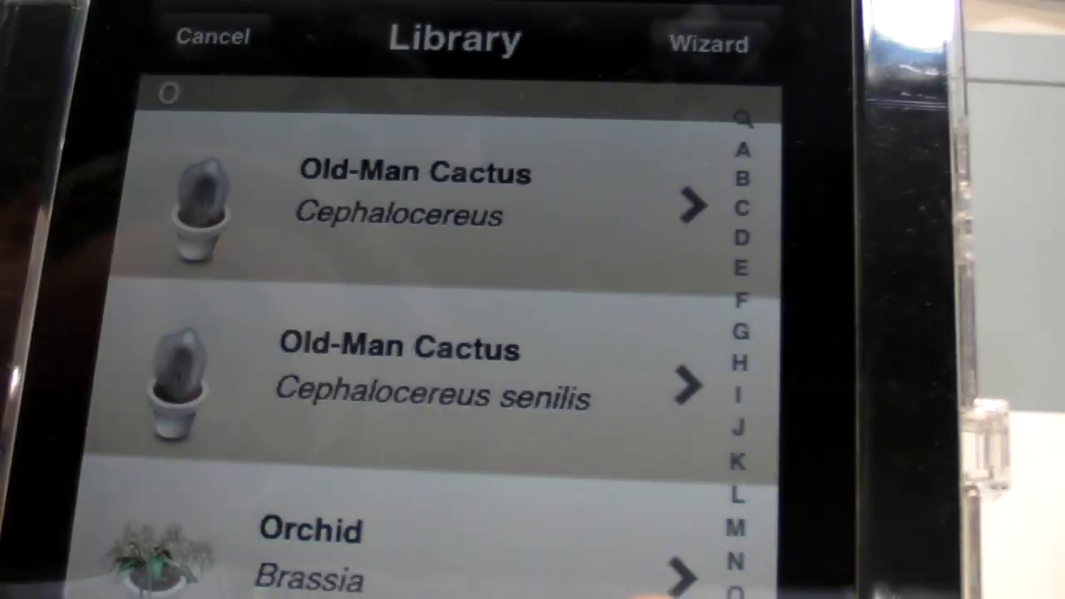
Scroll the plant library down past the Old-Man Cactus entries to the Orchid (Brassia).
scroll(down, 3)
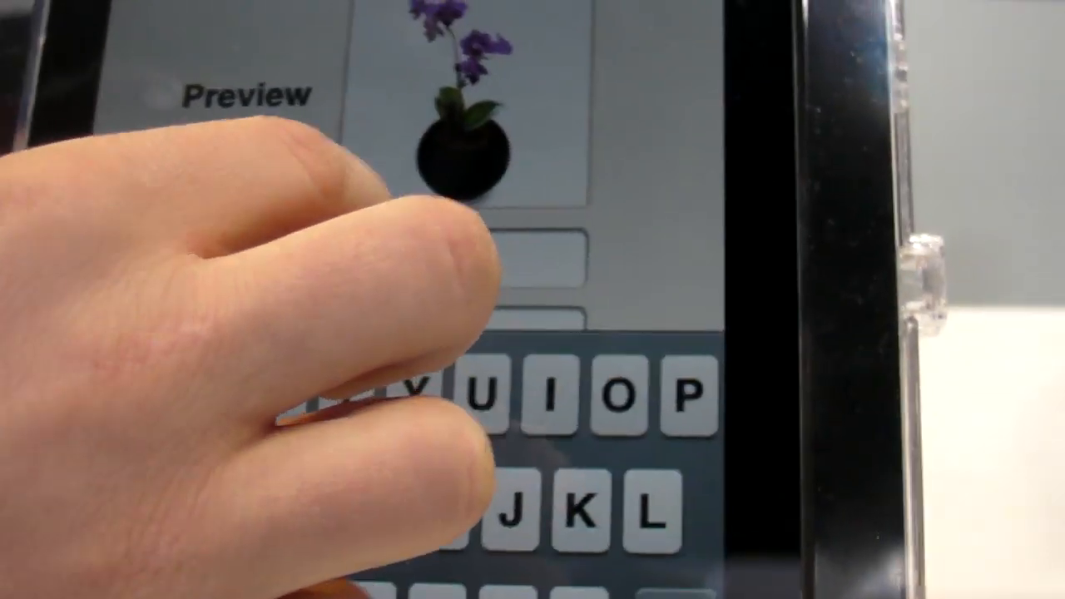
Type the orchid's name into the name field beside its black-pot preview.
text(v)
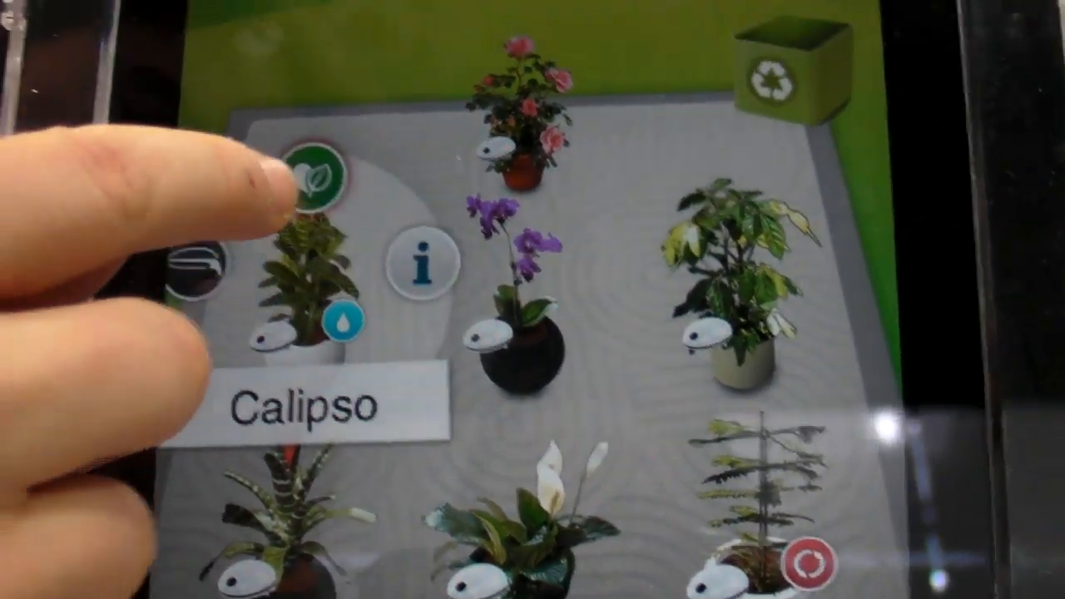
Dismiss Calipso's plant options and open Spathy's sensor alert about needing more shade.
click(312, 171)
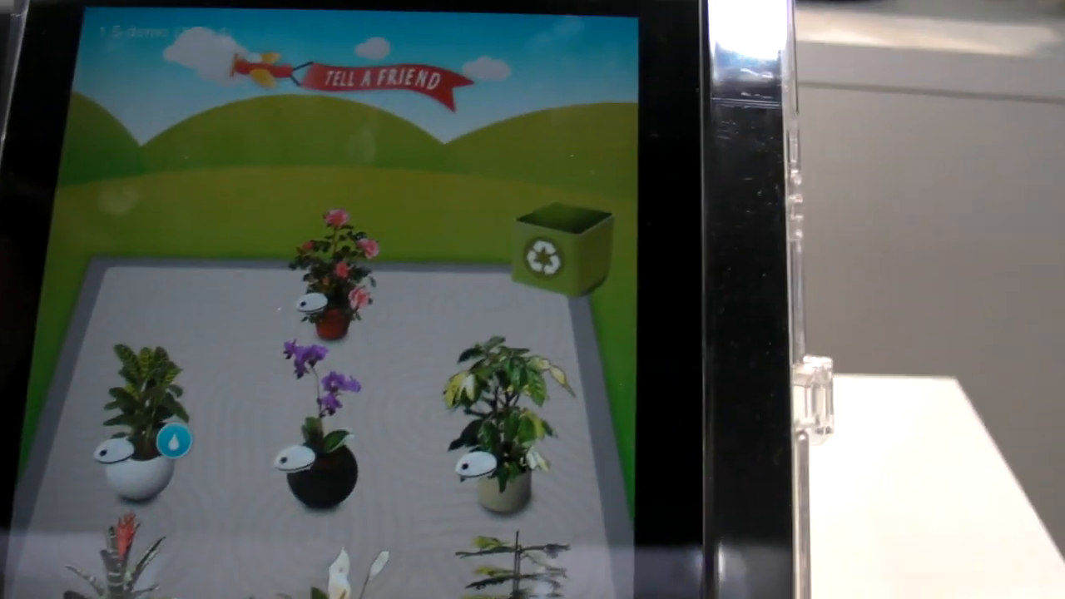
click(358, 574)
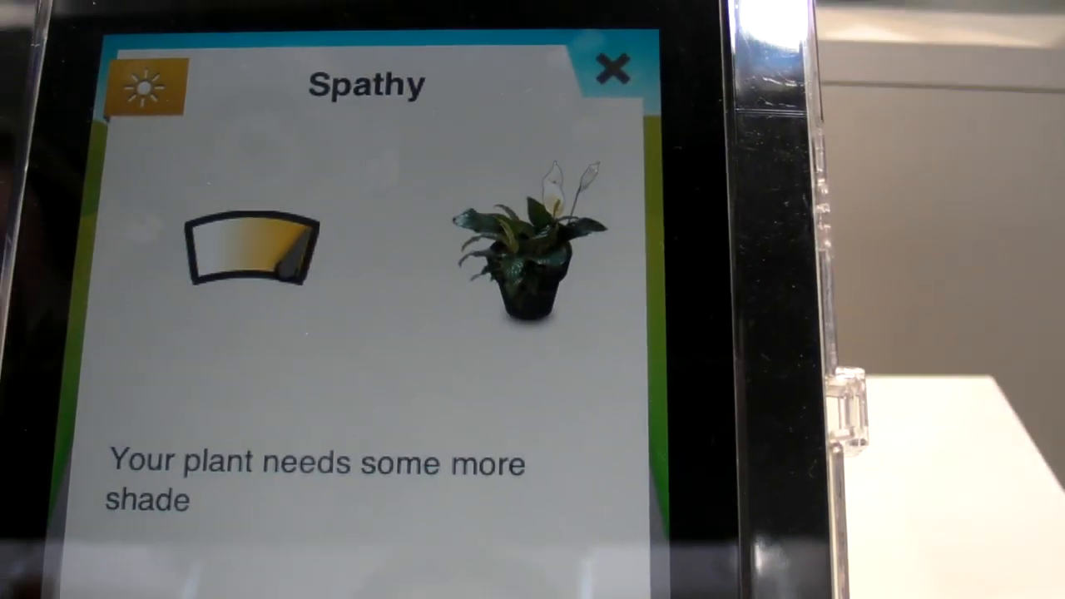